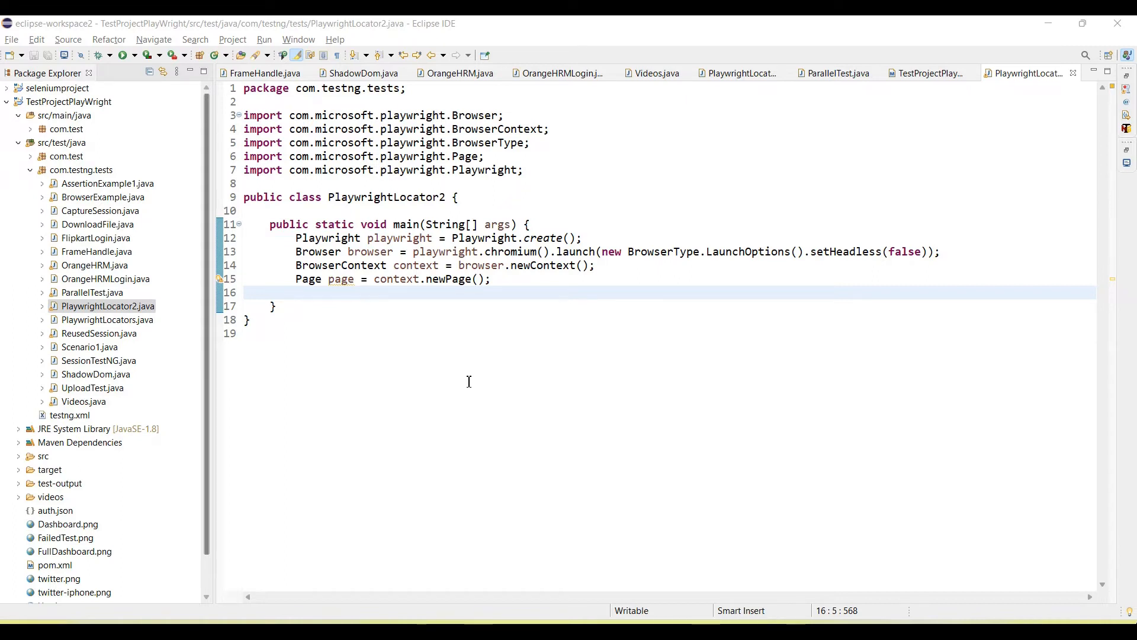
pyautogui.moveTo(421, 371)
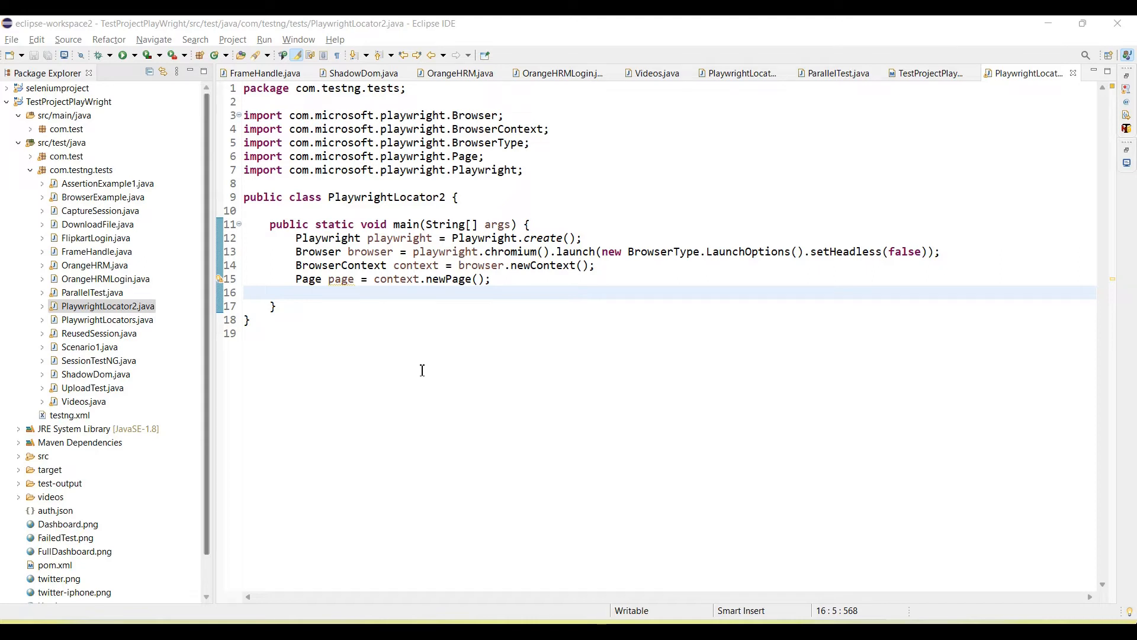
pyautogui.moveTo(540, 425)
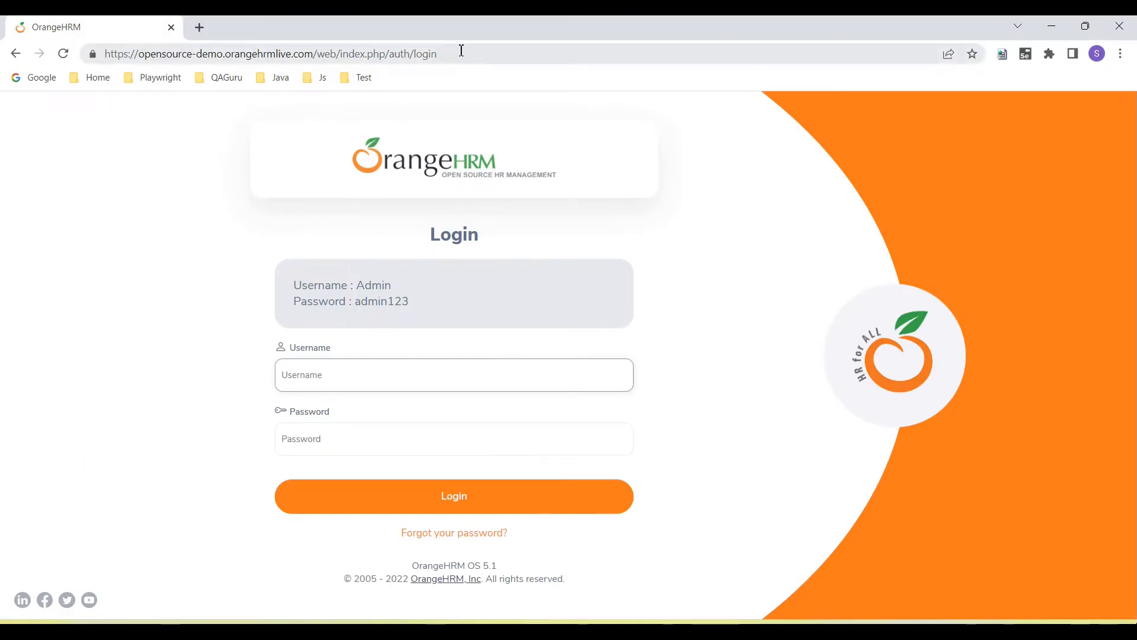
# Step: Copy the OrangeHRM login URL from Chrome and add a blank line after newPage()
pyautogui.click(291, 54)
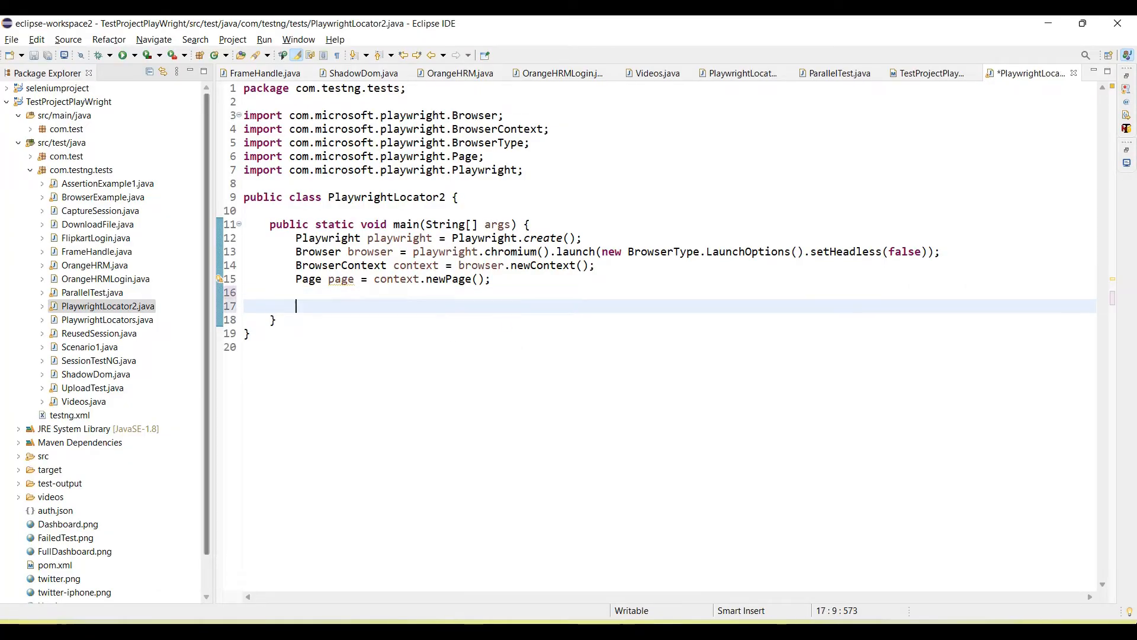
# Step: Add page.navigate() with the OrangeHRM login URL, save, and begin a new page statement
pyautogui.write('page.')
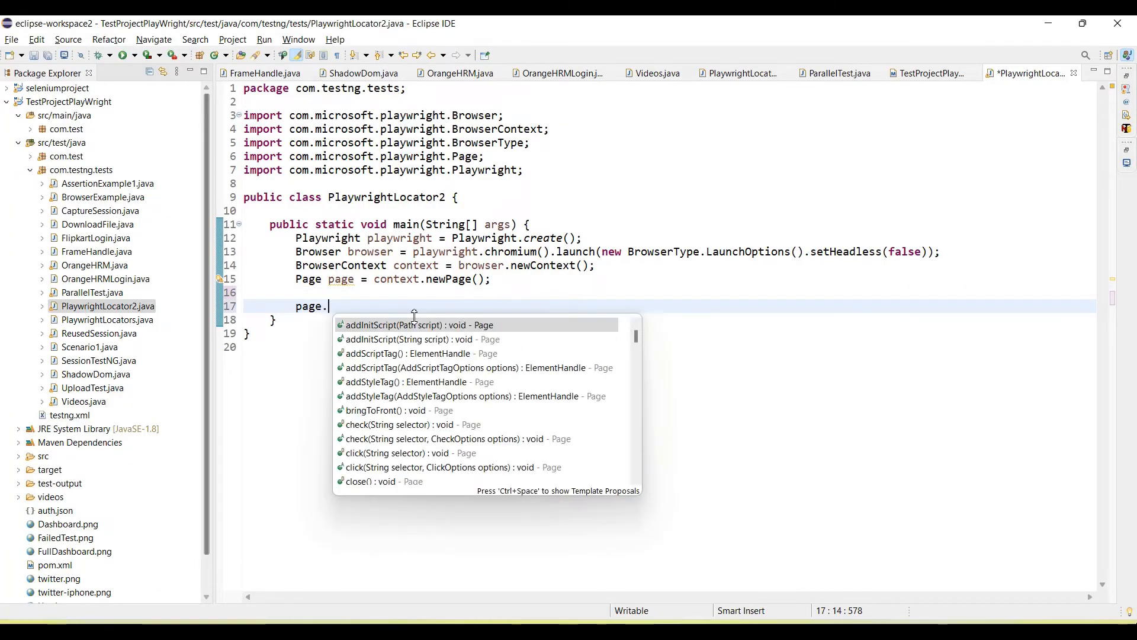
pyautogui.write('na')
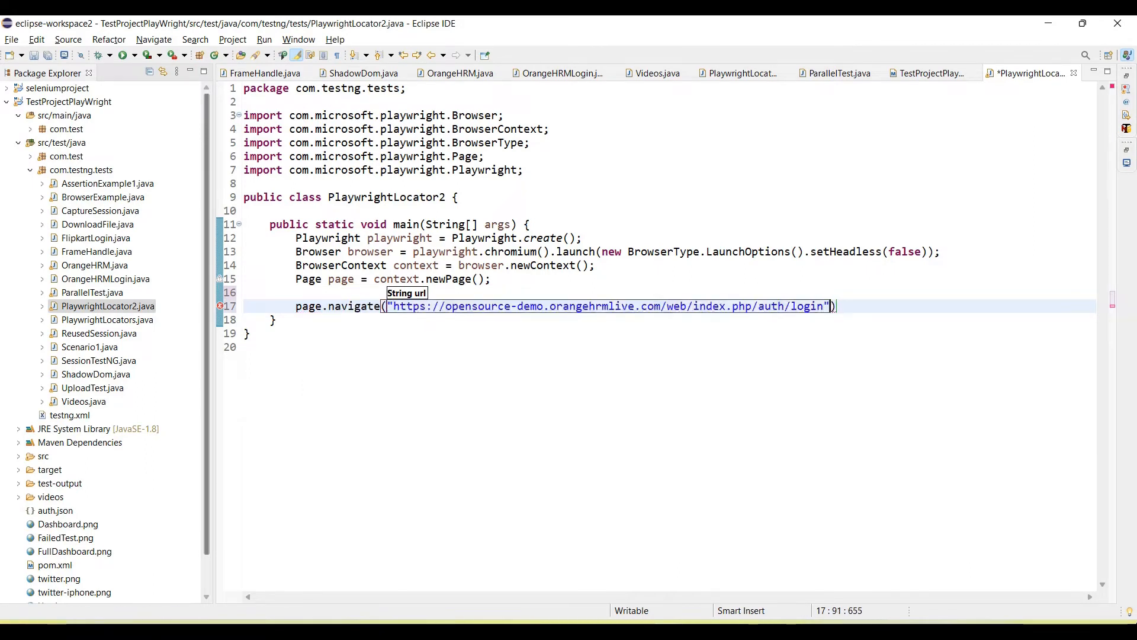
pyautogui.press('ctrl+s')
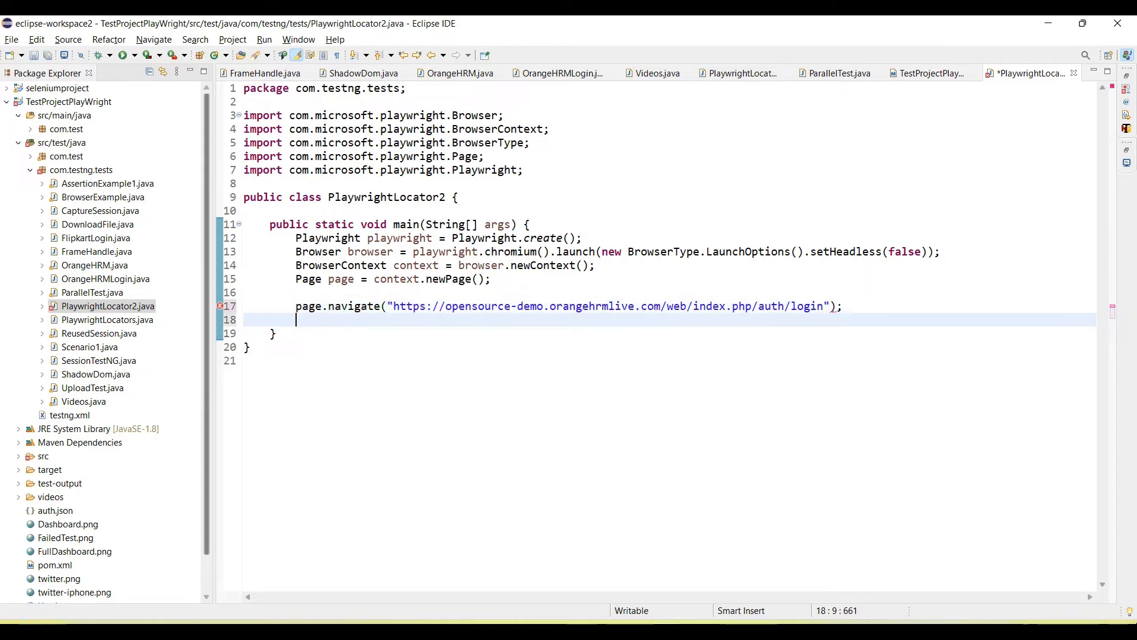
pyautogui.write('page.,')
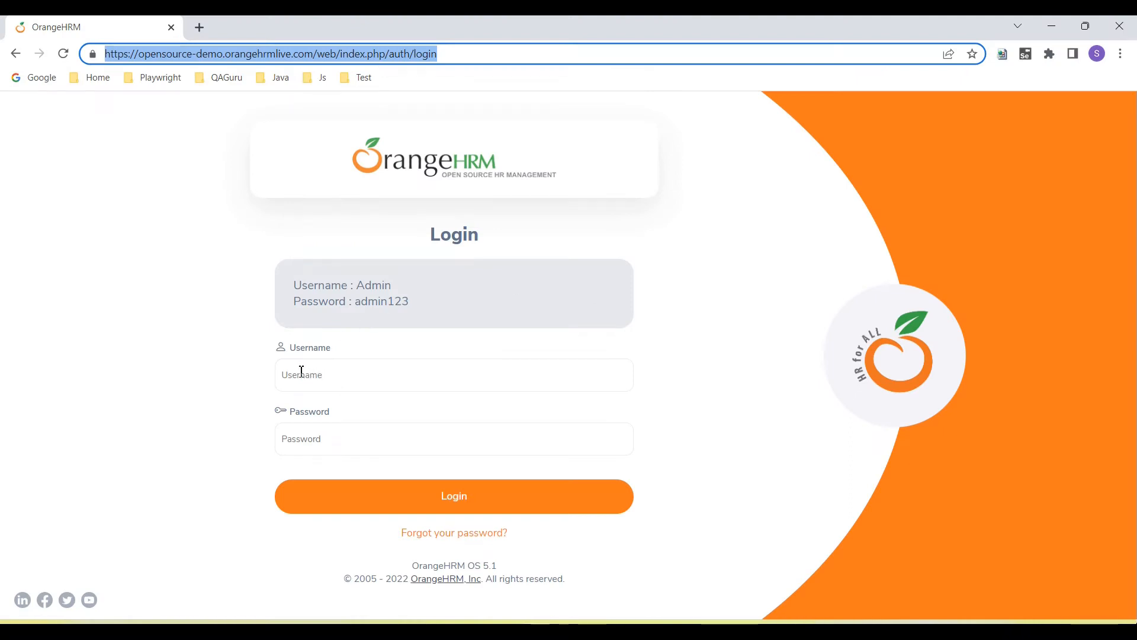
# Step: Inspect the Username field in DevTools and search the markup for its input element
pyautogui.rightClick(896, 355)
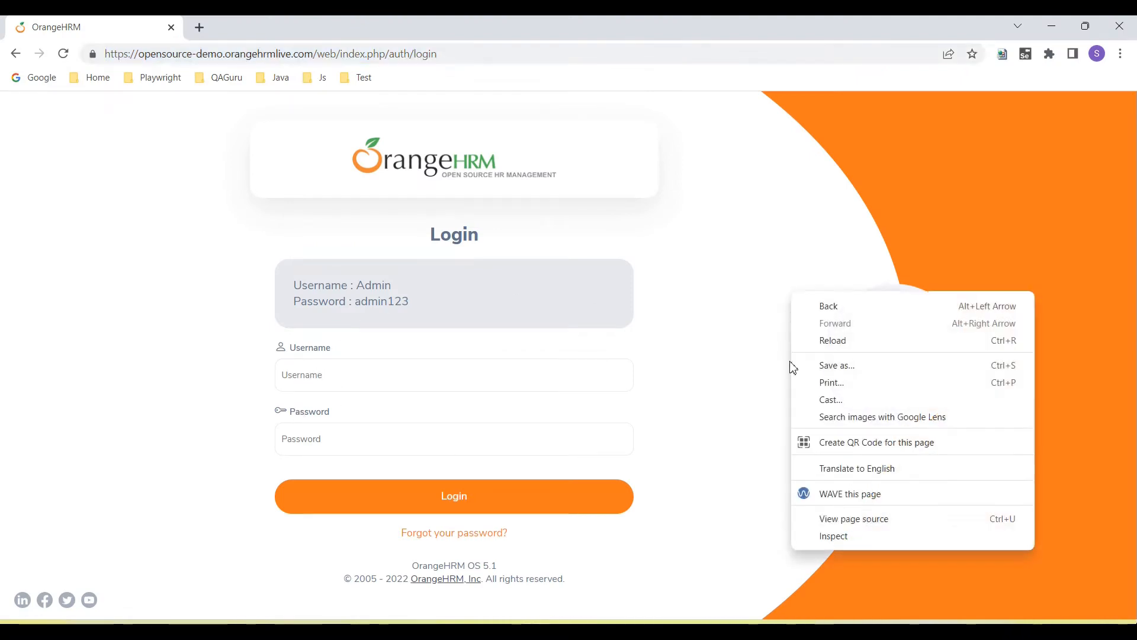
pyautogui.click(833, 535)
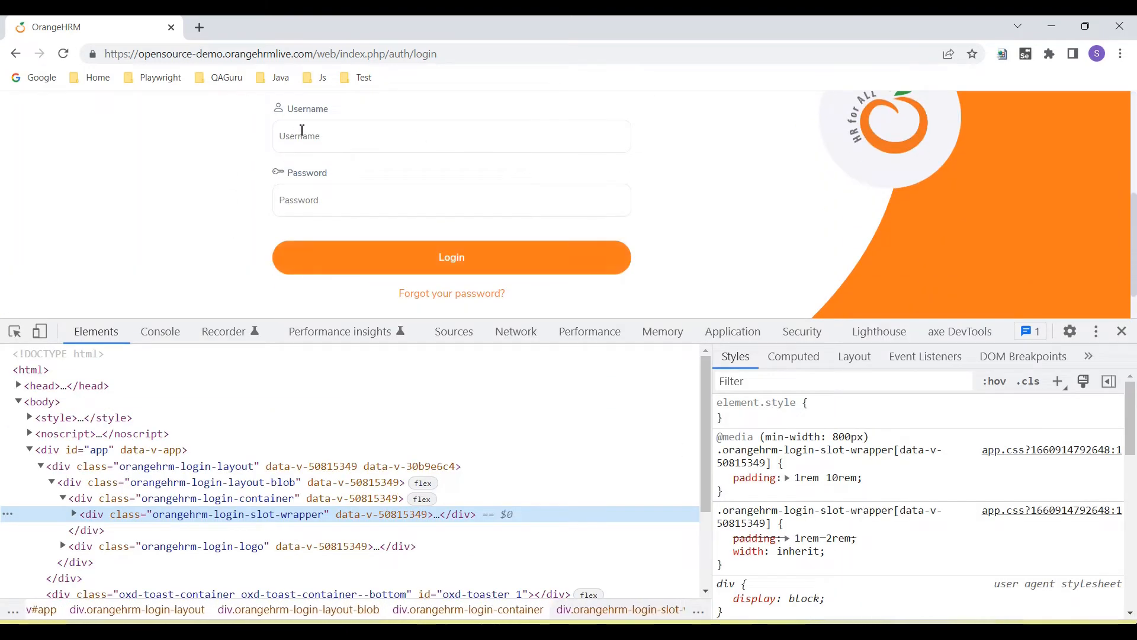
pyautogui.click(14, 331)
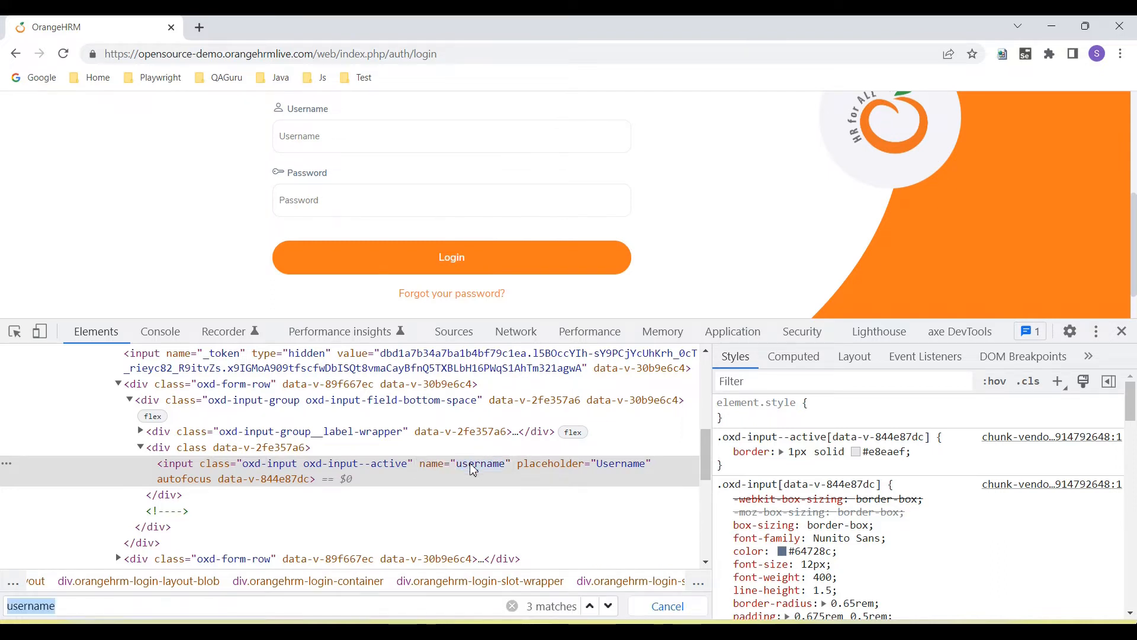
pyautogui.write('i')
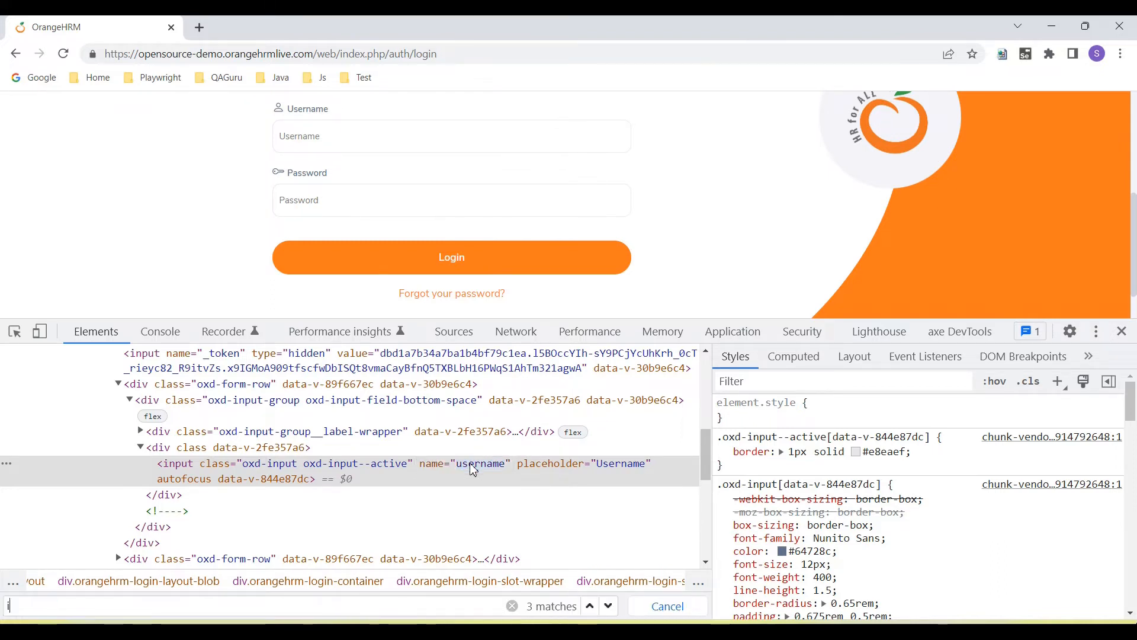
pyautogui.write('nput')
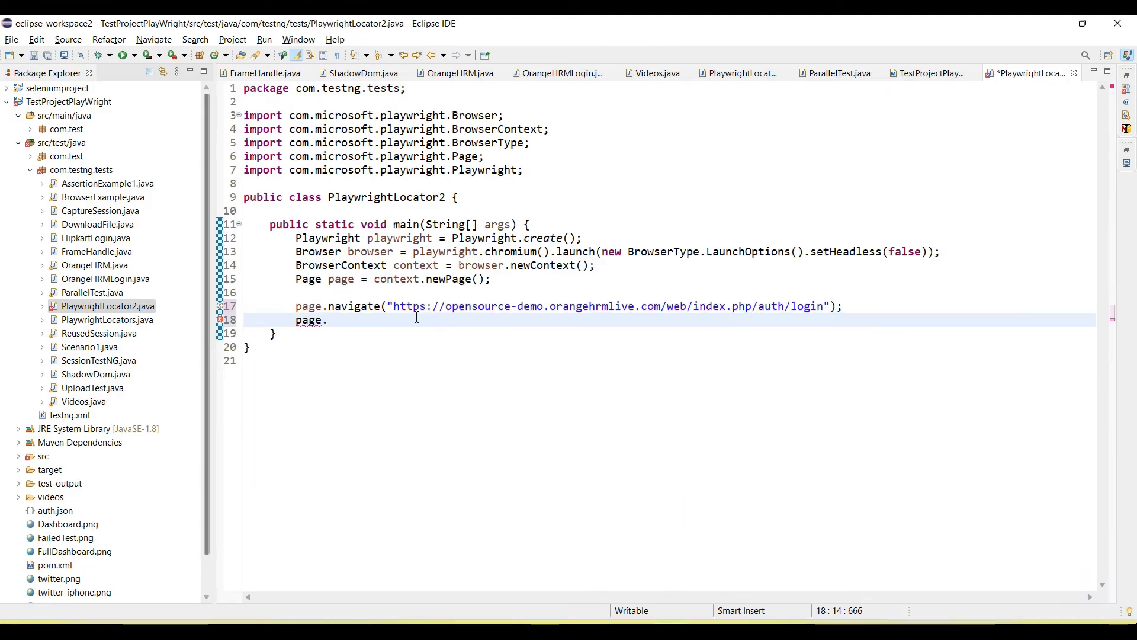
# Step: Write page.locator("input[name='username']").fill("Testing") on line 18
pyautogui.write('loca')
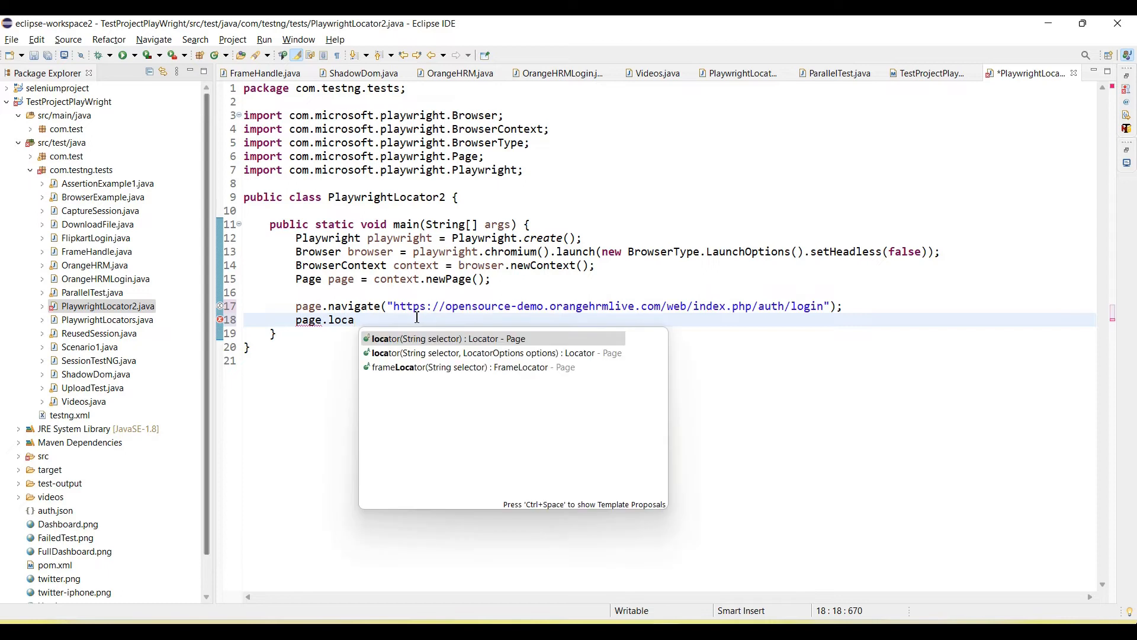
pyautogui.write('("input[name=\'username\']"')
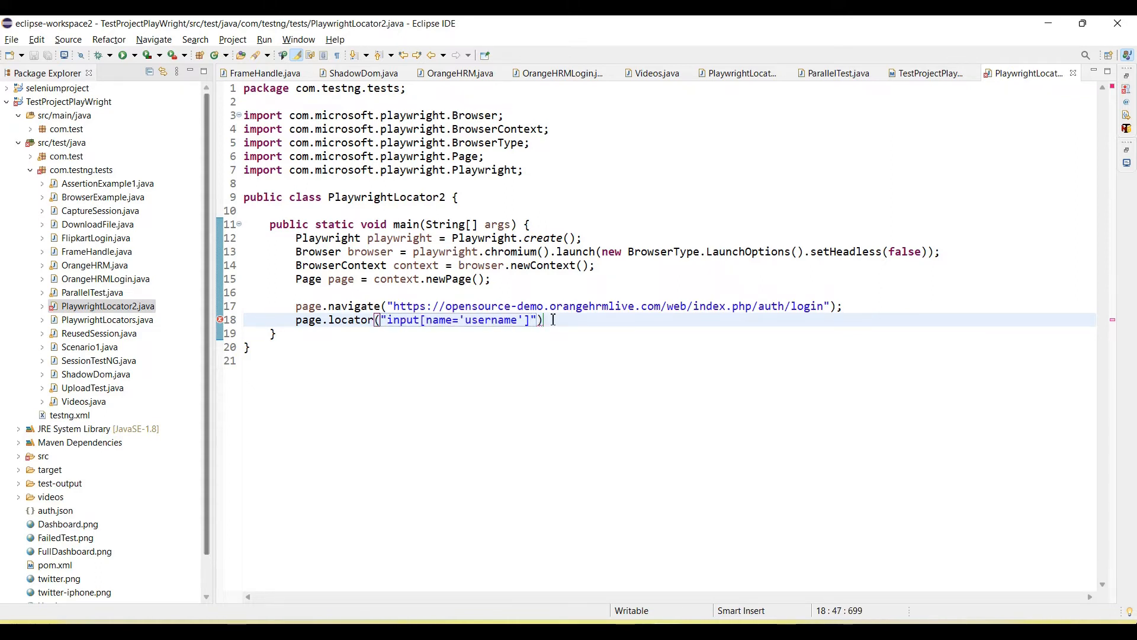
pyautogui.write('.fill(null);')
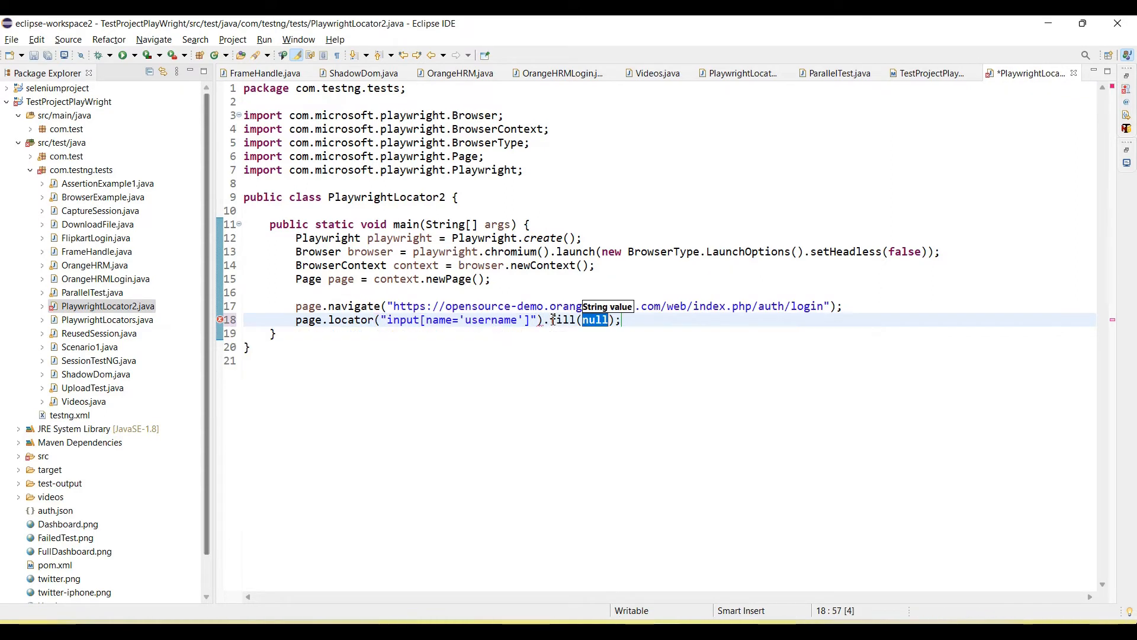
pyautogui.write('"Test')
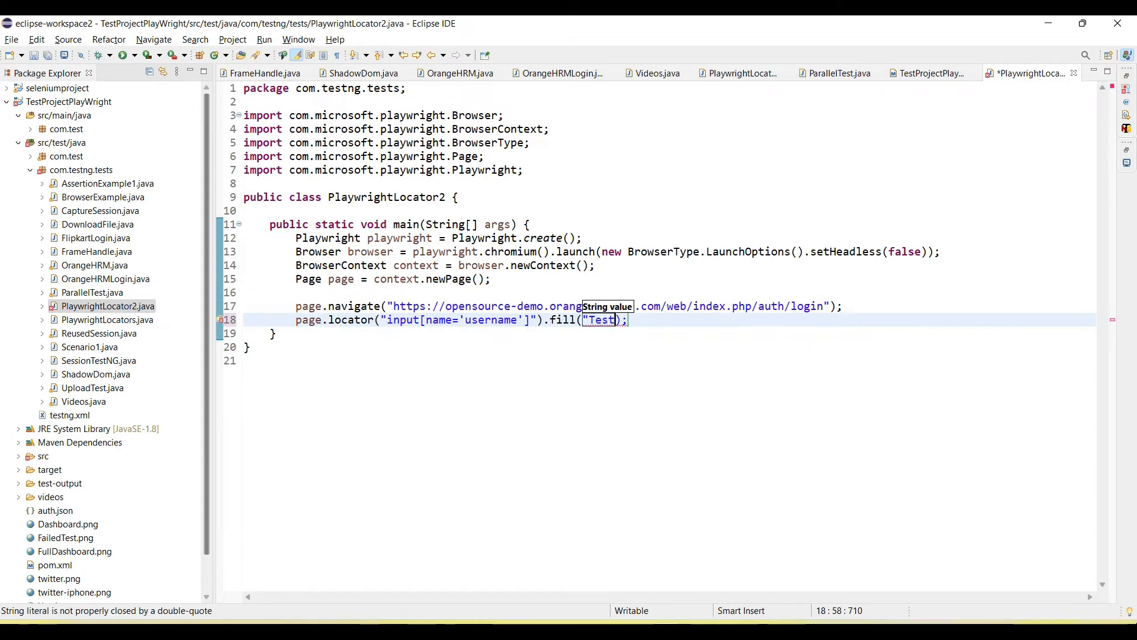
pyautogui.write('ing')
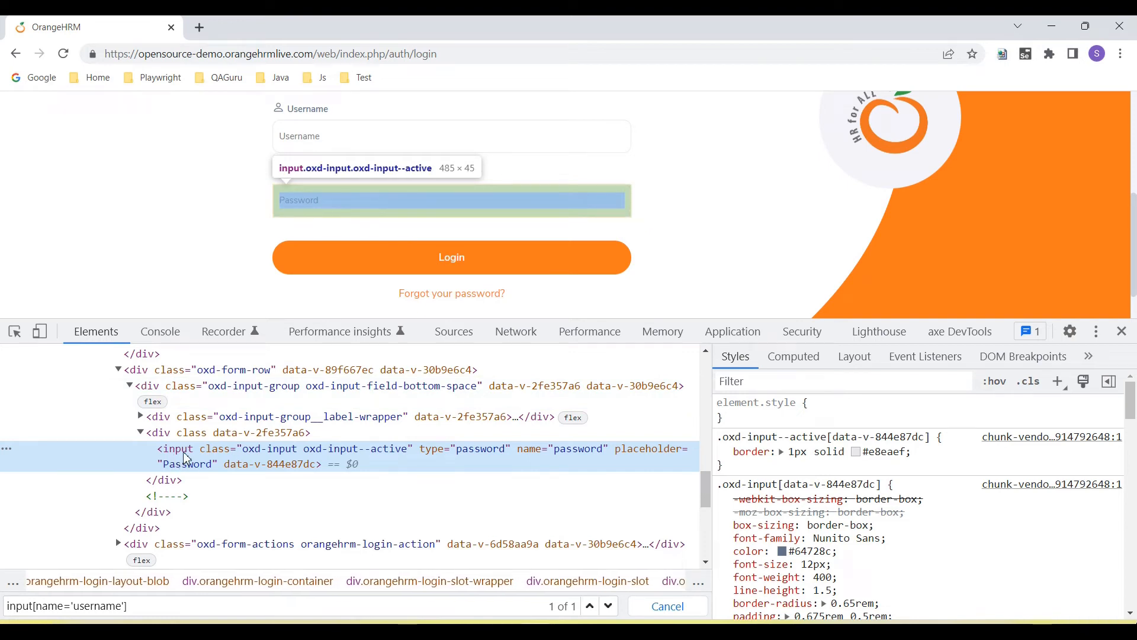
pyautogui.moveTo(469, 455)
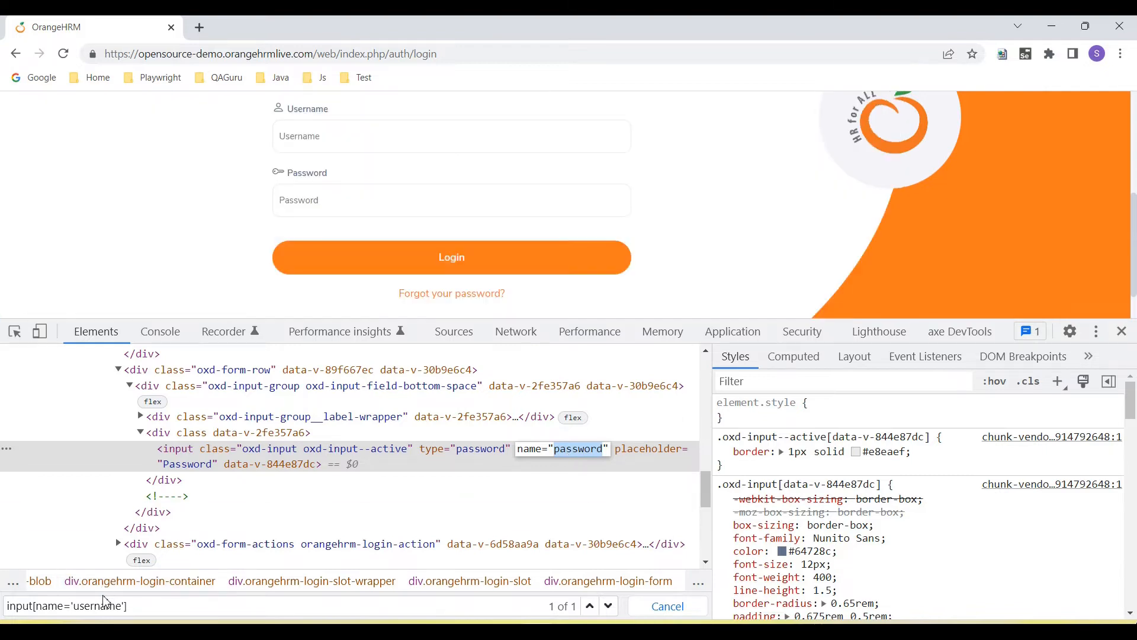
pyautogui.moveTo(563, 449)
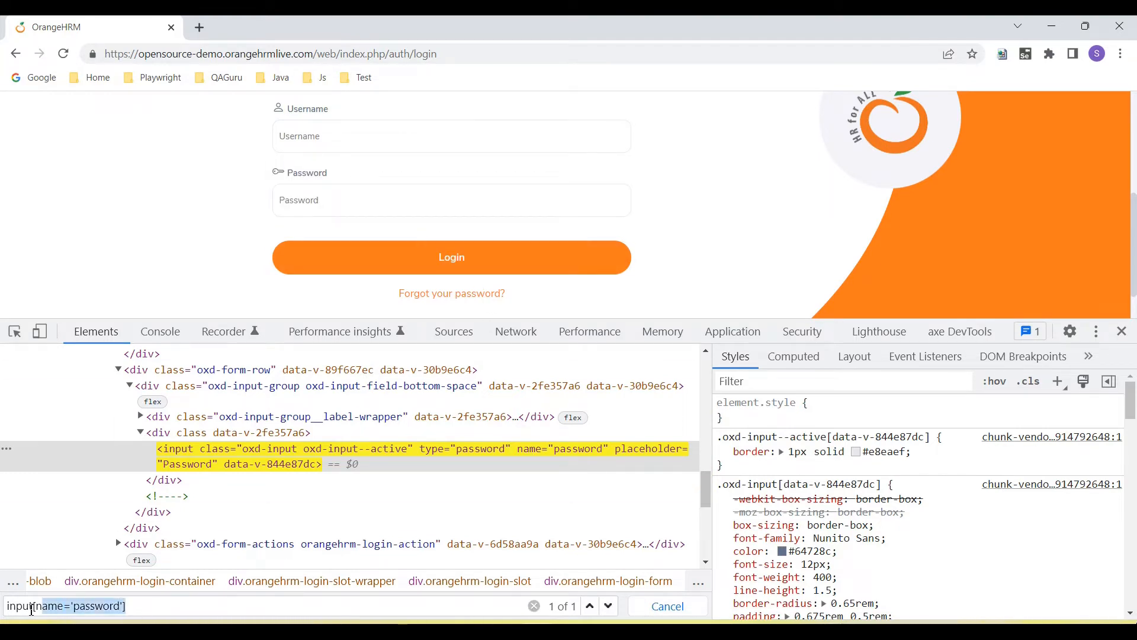
pyautogui.moveTo(139, 580)
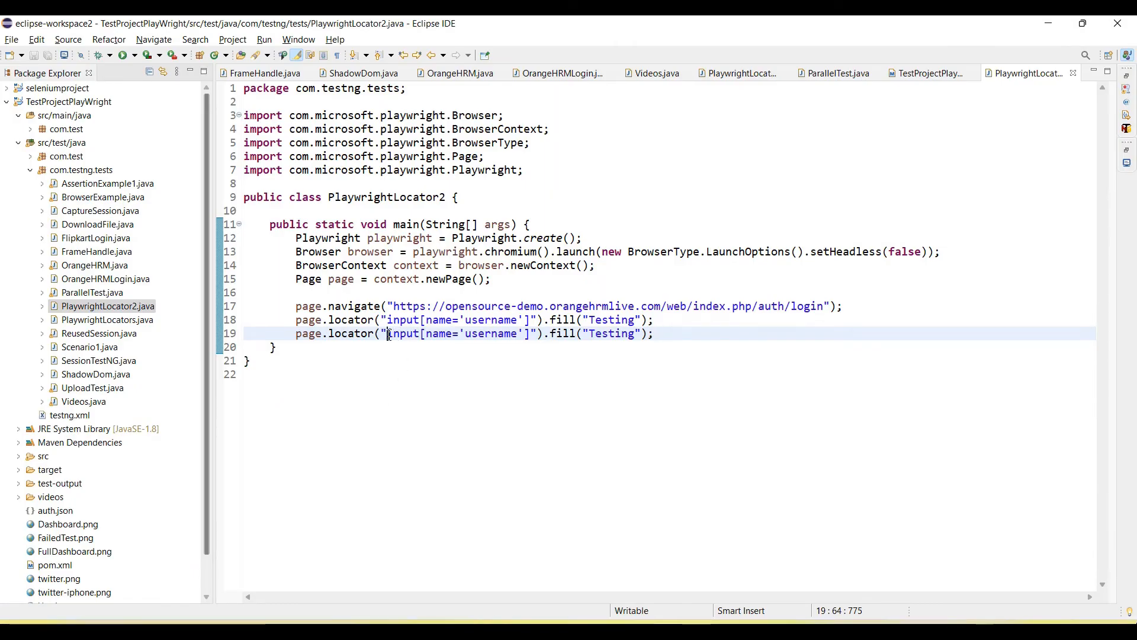
# Step: Add the password fill and change the username value from Testing to admin
pyautogui.write('password')
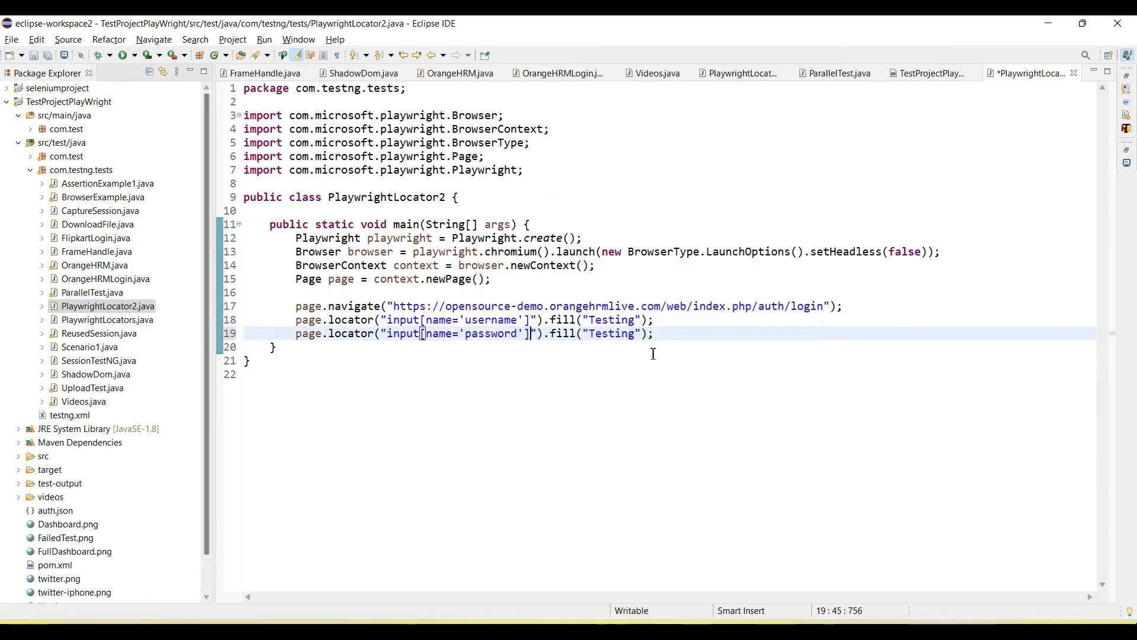
pyautogui.doubleClick(610, 334)
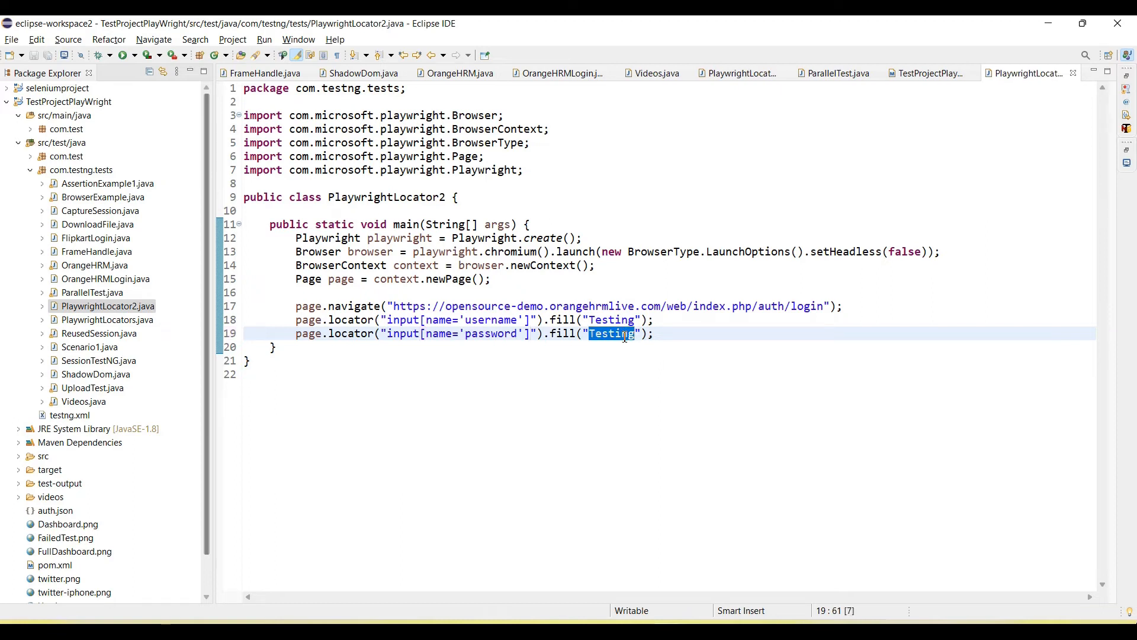
pyautogui.write('Password')
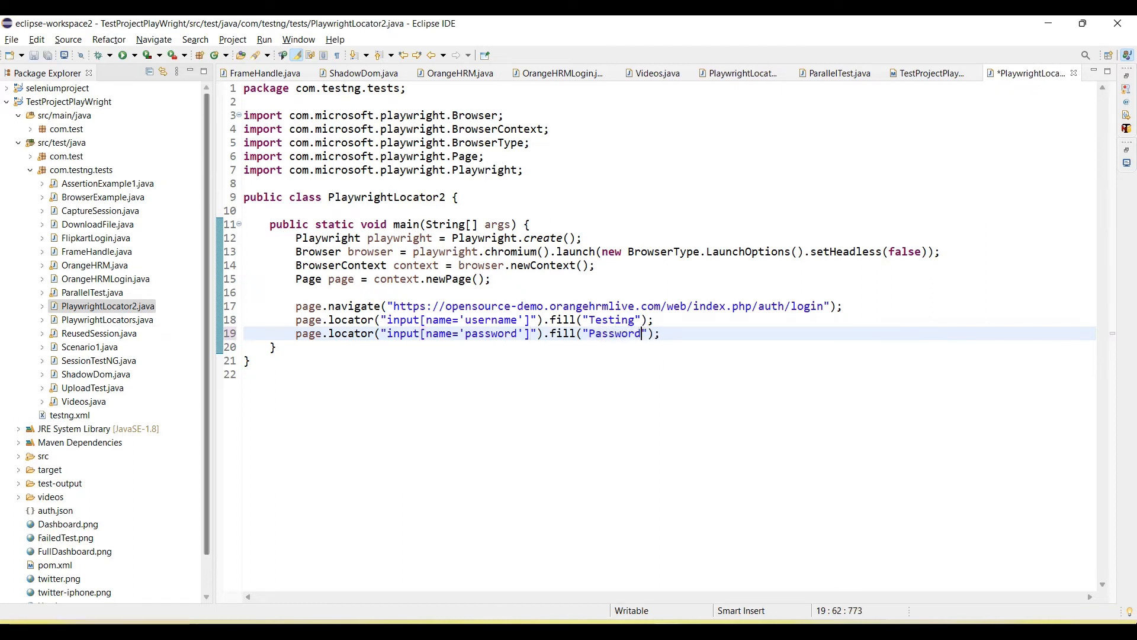
pyautogui.write('ad')
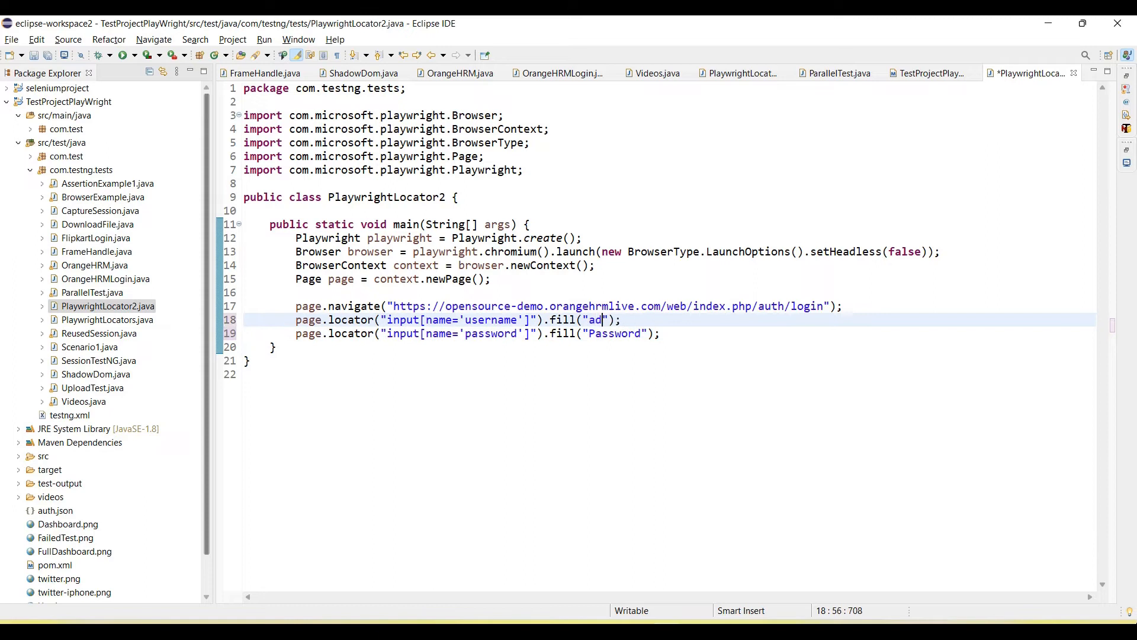
pyautogui.write('min')
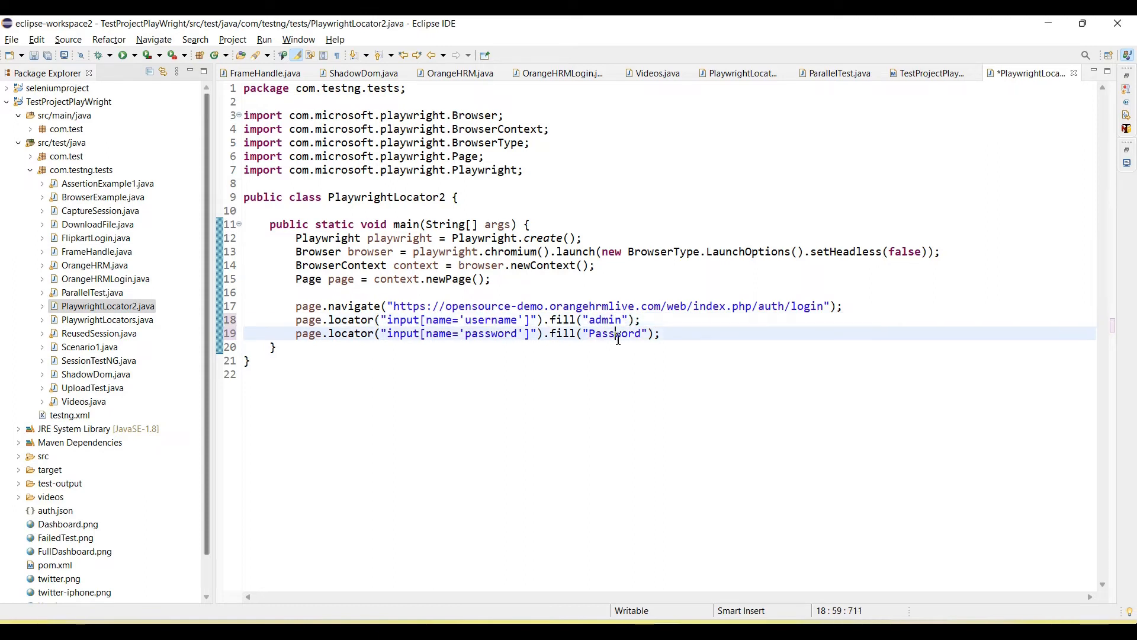
pyautogui.write('admin12')
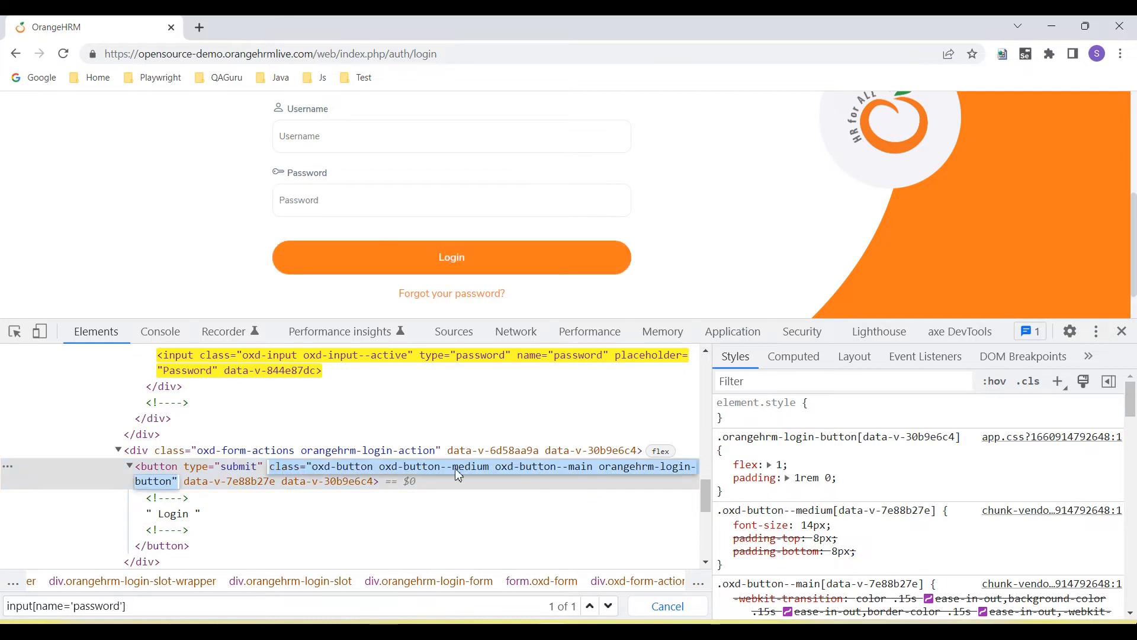
# Step: Read the Login button's class orangehrm-login-button in the Elements panel
pyautogui.click(65, 606)
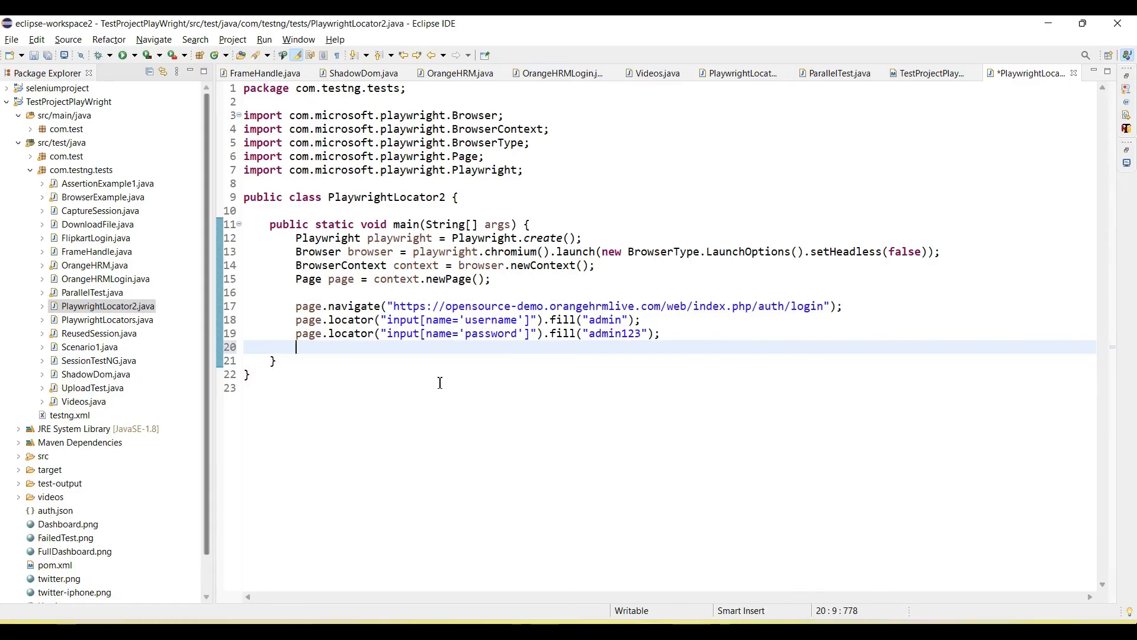
# Step: Add page.locator("button[class*='orangehrm-login-button']").click() on line 20
pyautogui.write('page.locator("button[class*=\'orangehrm-login-button')
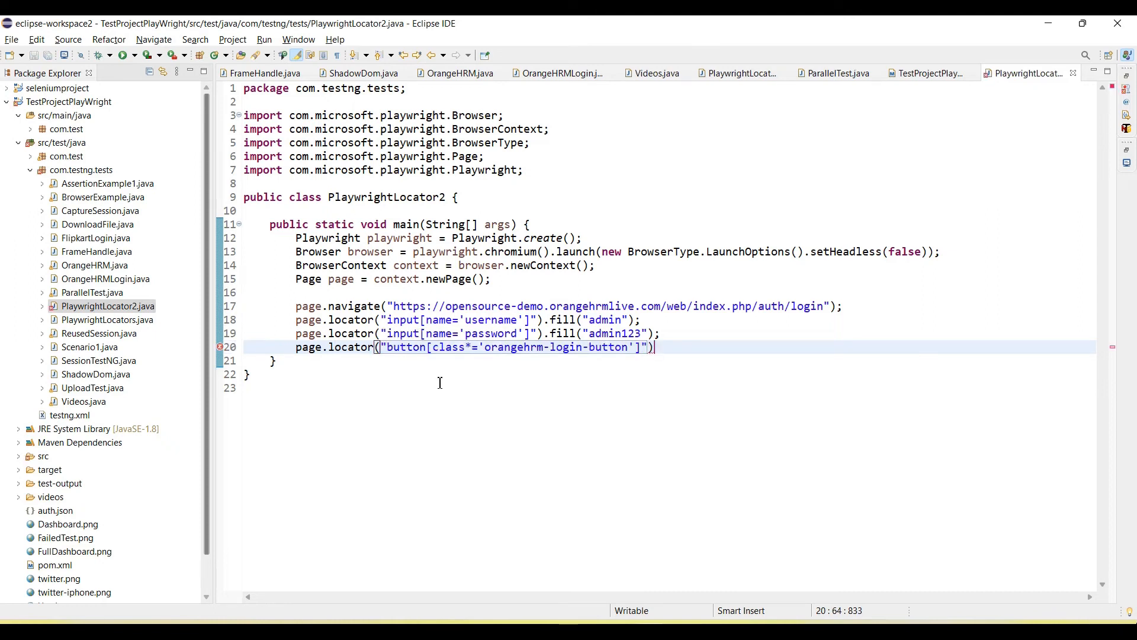
pyautogui.write('.click();')
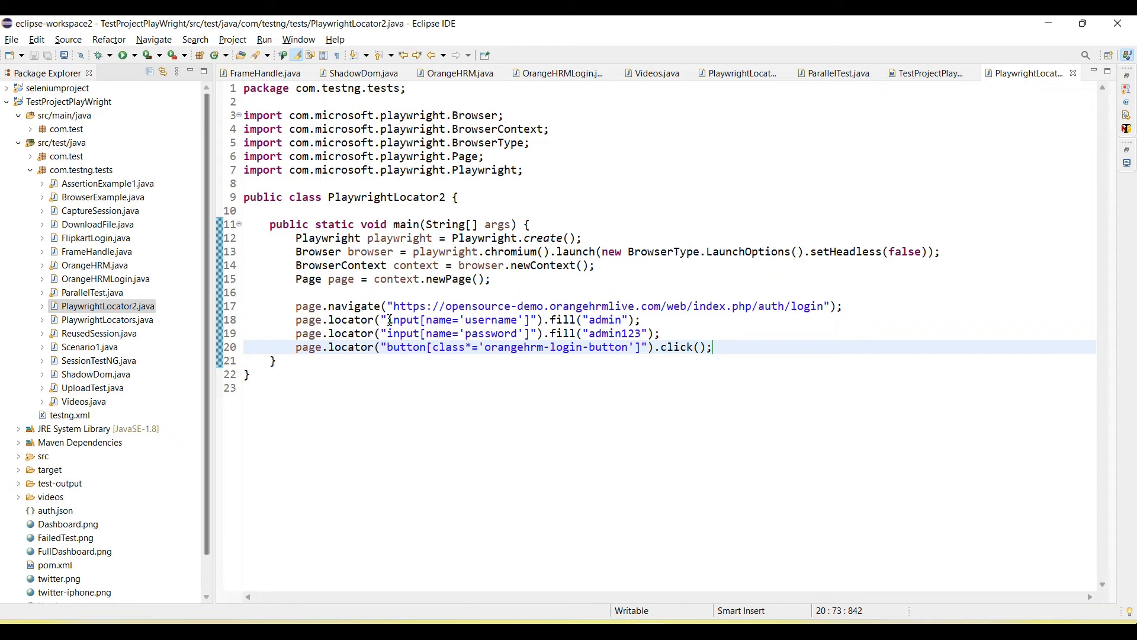
pyautogui.doubleClick(456, 319)
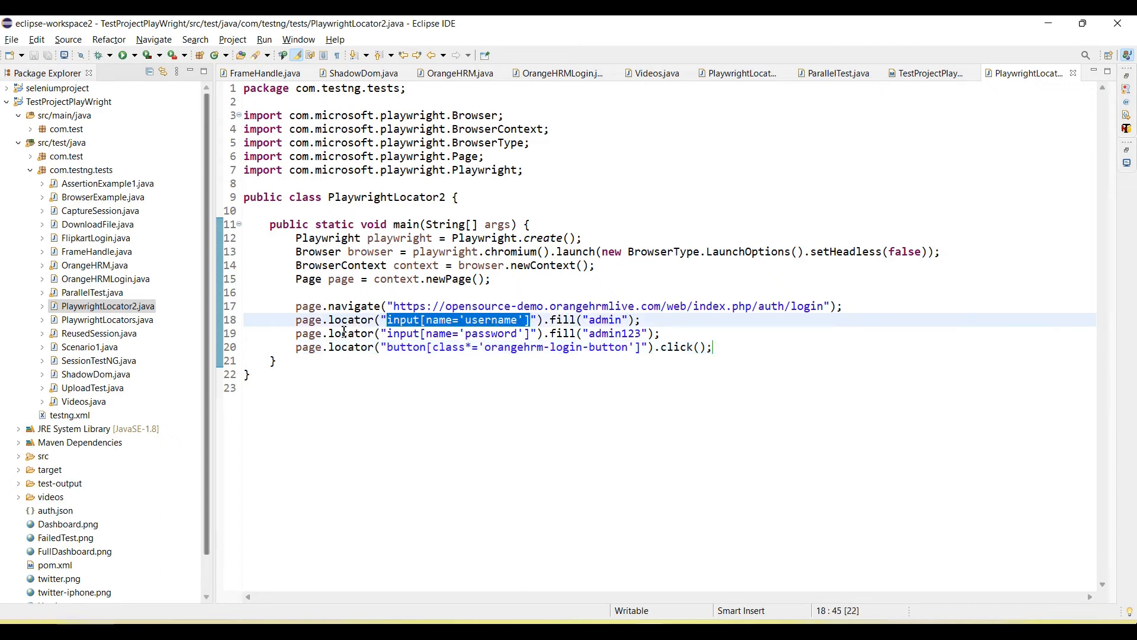
pyautogui.moveTo(655, 179)
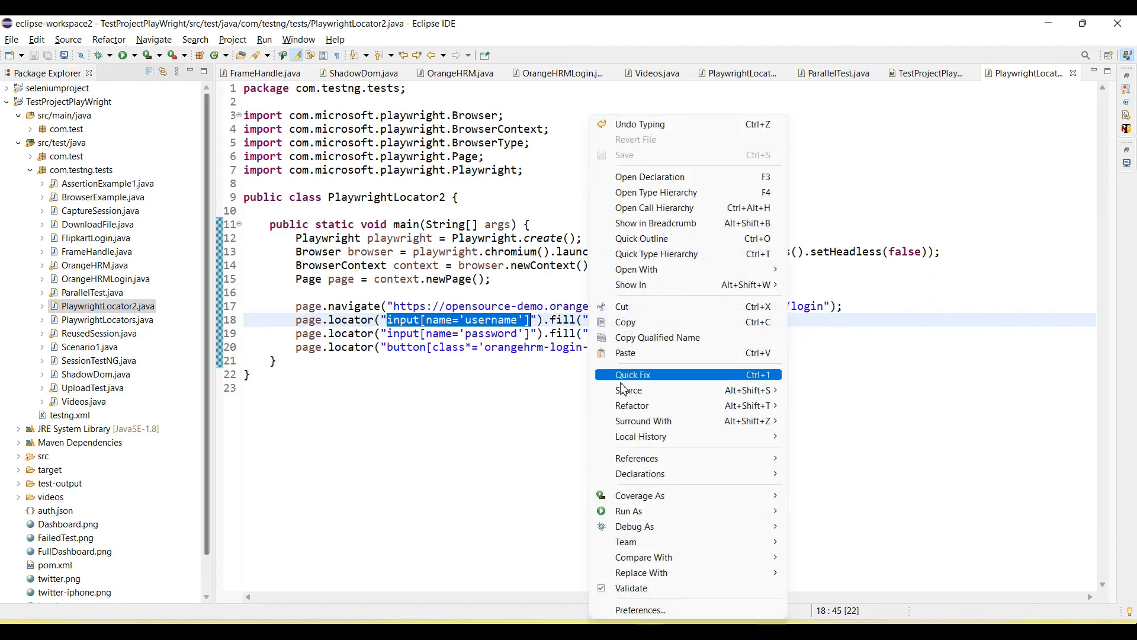
pyautogui.moveTo(629, 510)
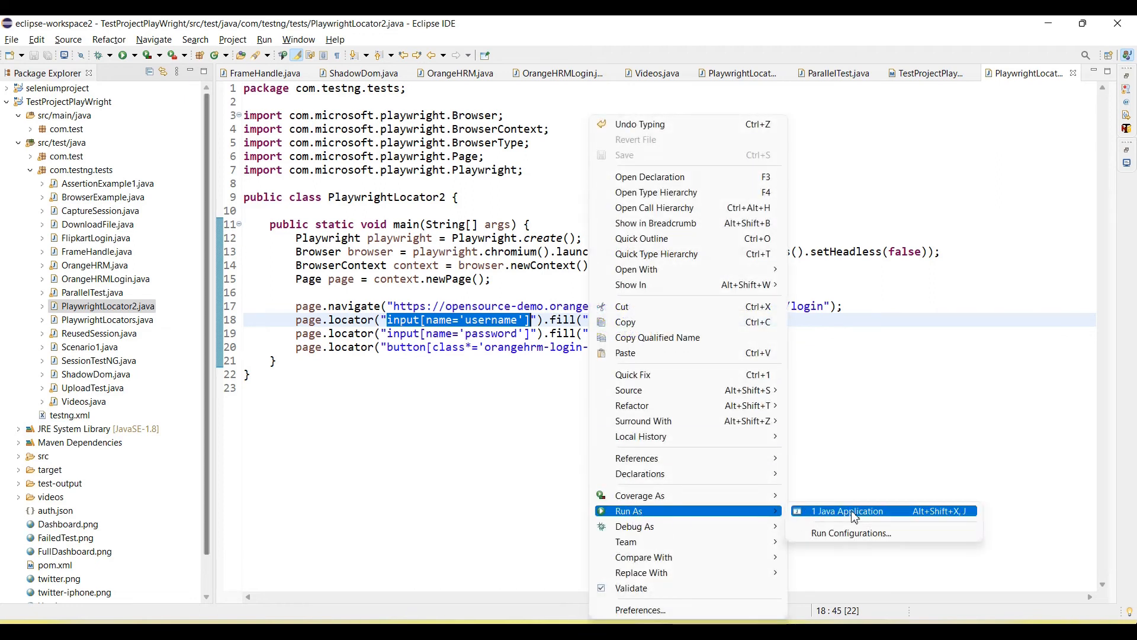
# Step: Run PlaywrightLocator2 as a Java Application
pyautogui.click(846, 510)
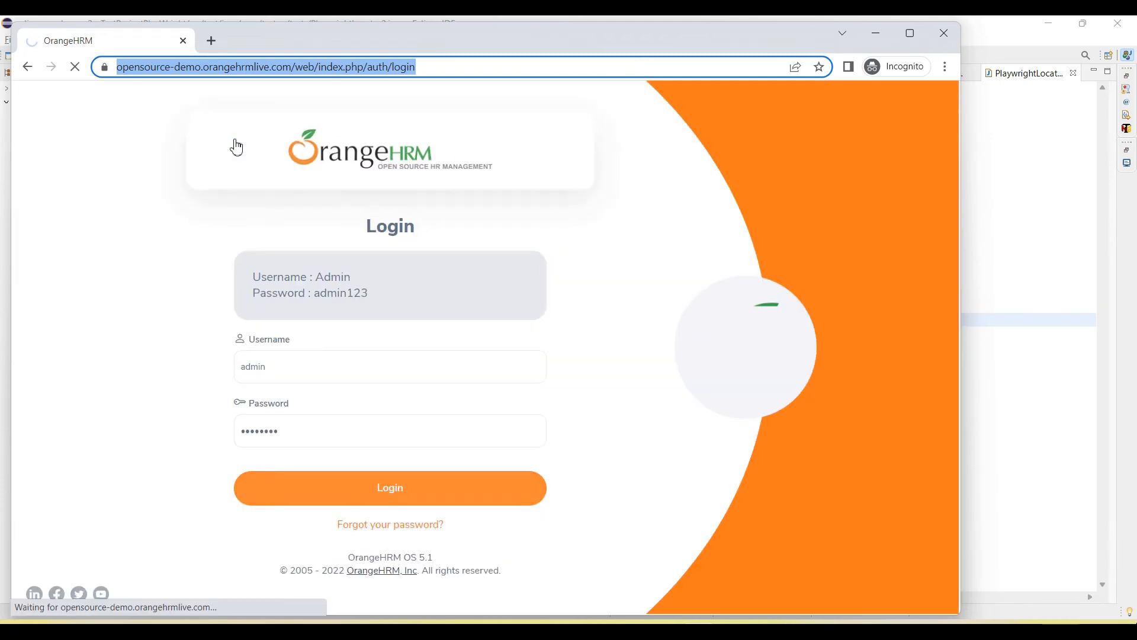
# Step: Verify the automated login reaches the PIM Employee List, then close Chrome
pyautogui.click(390, 487)
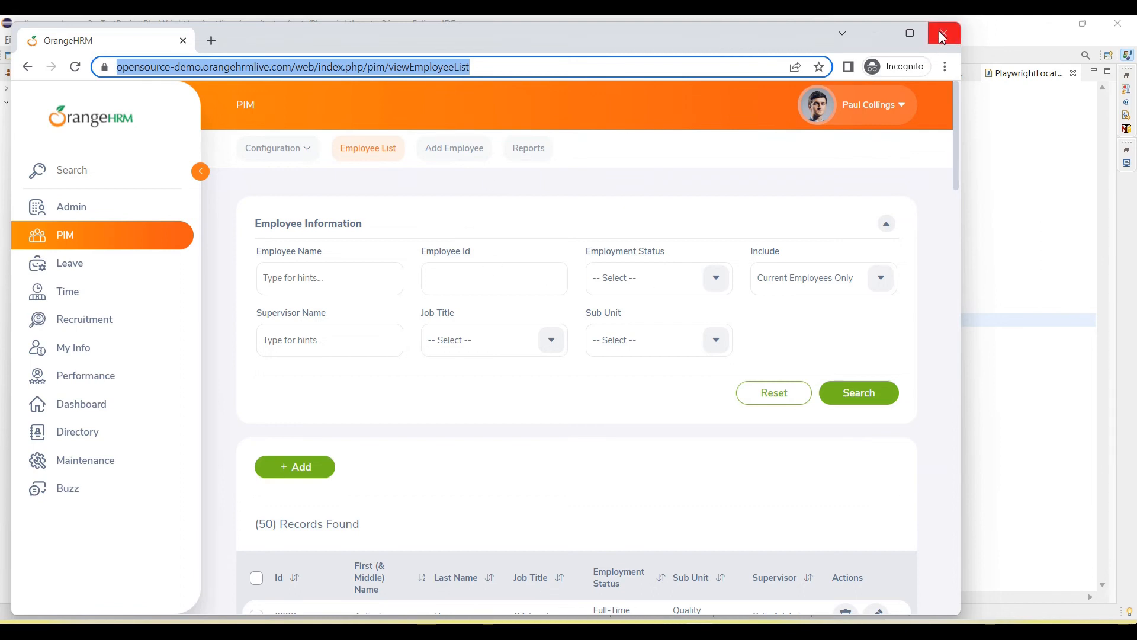
pyautogui.moveTo(944, 35)
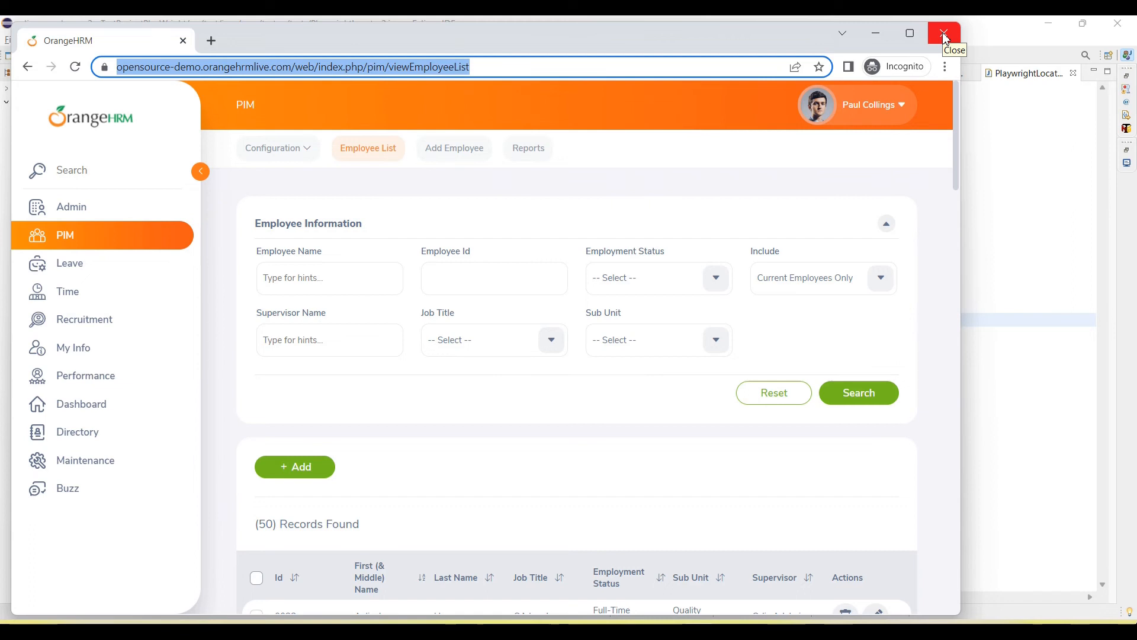
pyautogui.click(943, 33)
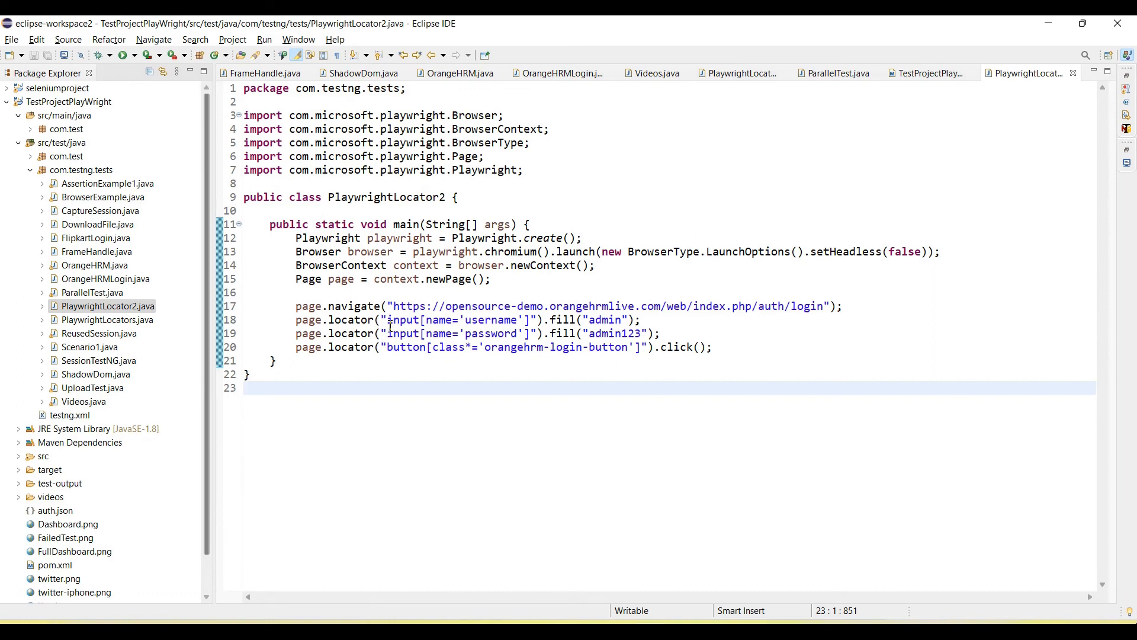
# Step: Prefix the username, password and login button selectors with css=
pyautogui.write('css=')
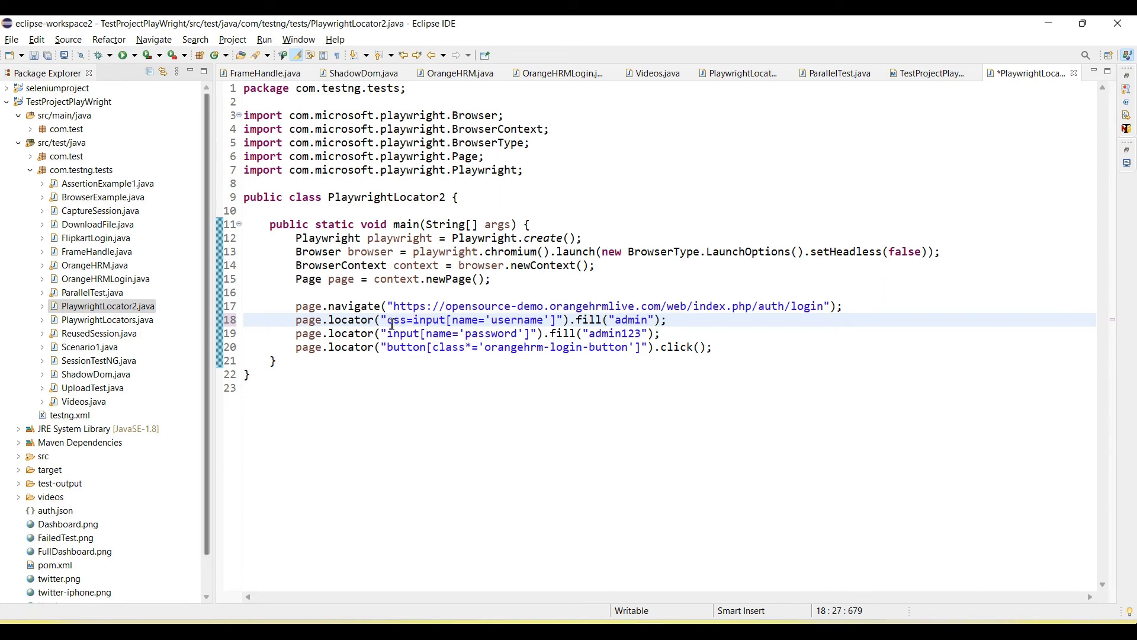
pyautogui.write('css=')
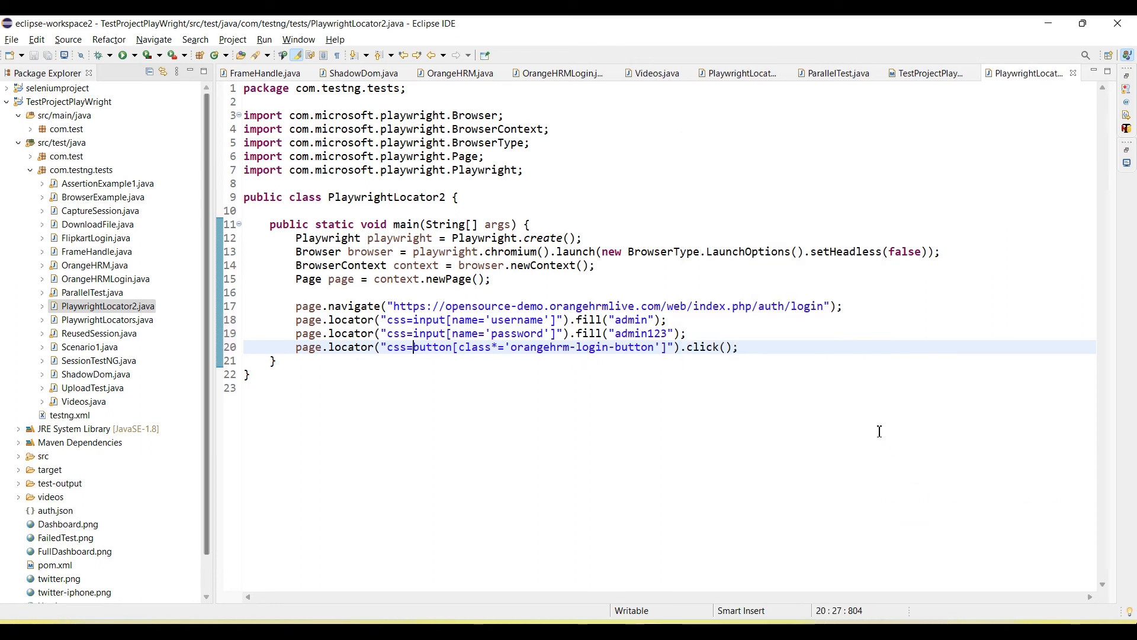
pyautogui.moveTo(492, 376)
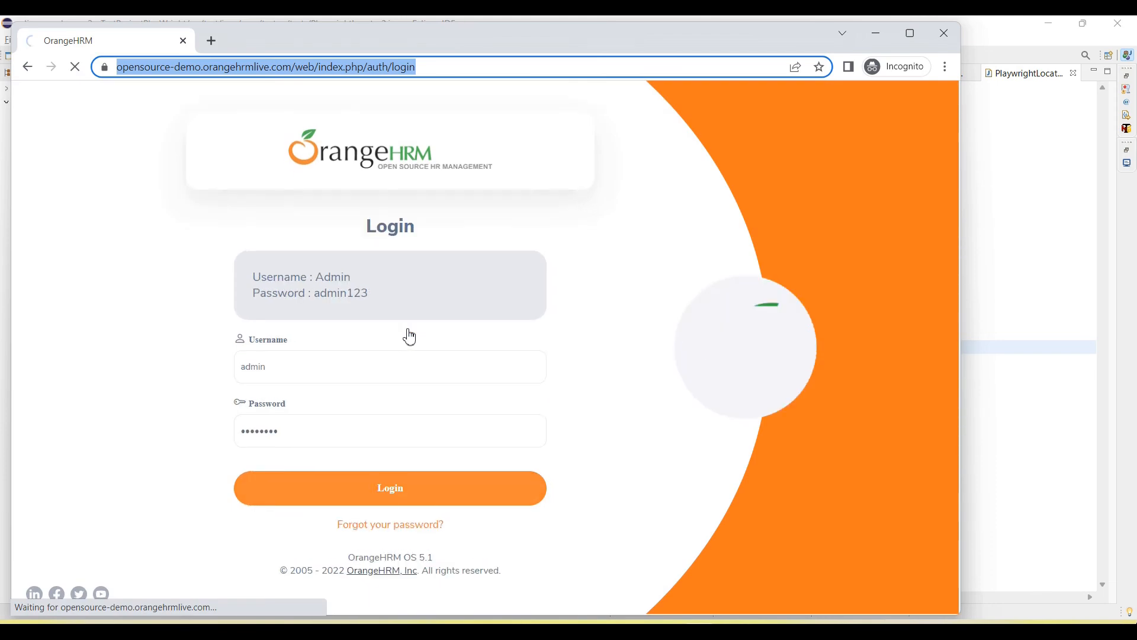
# Step: Verify Chrome shows OrangeHRM's PIM Employee List after the css=-prefixed login runs
pyautogui.click(389, 487)
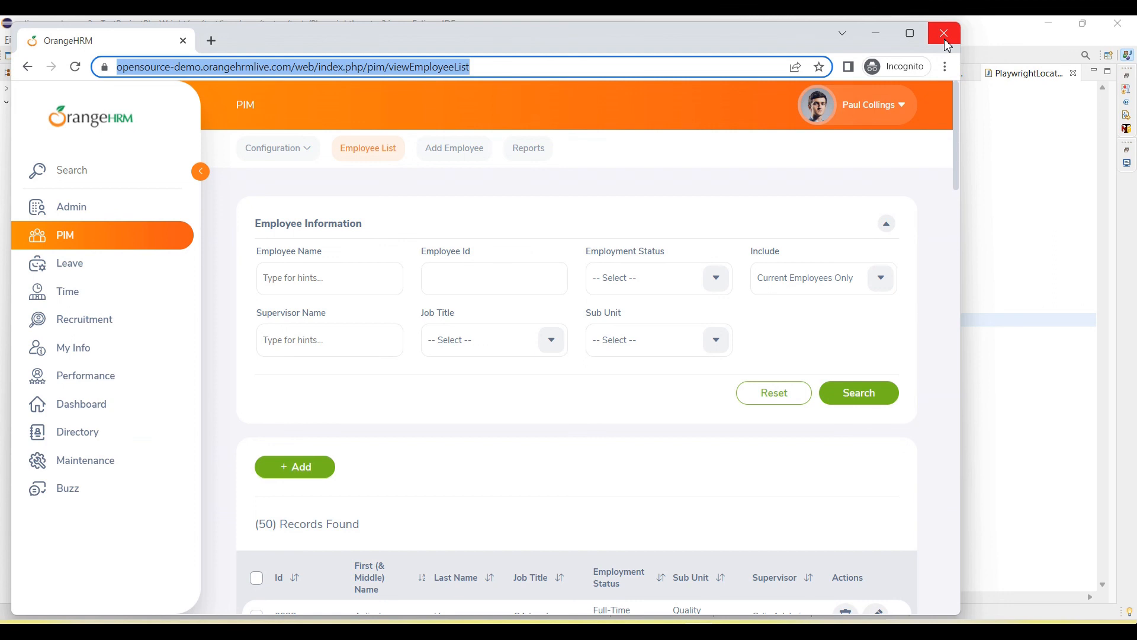
pyautogui.moveTo(943, 33)
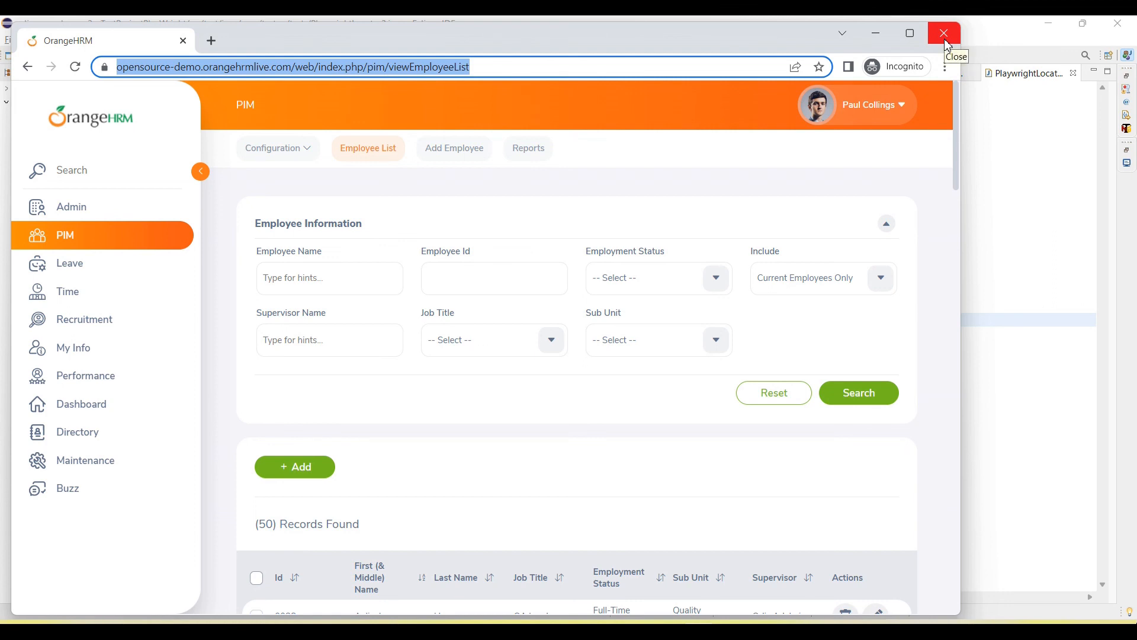
pyautogui.moveTo(943, 33)
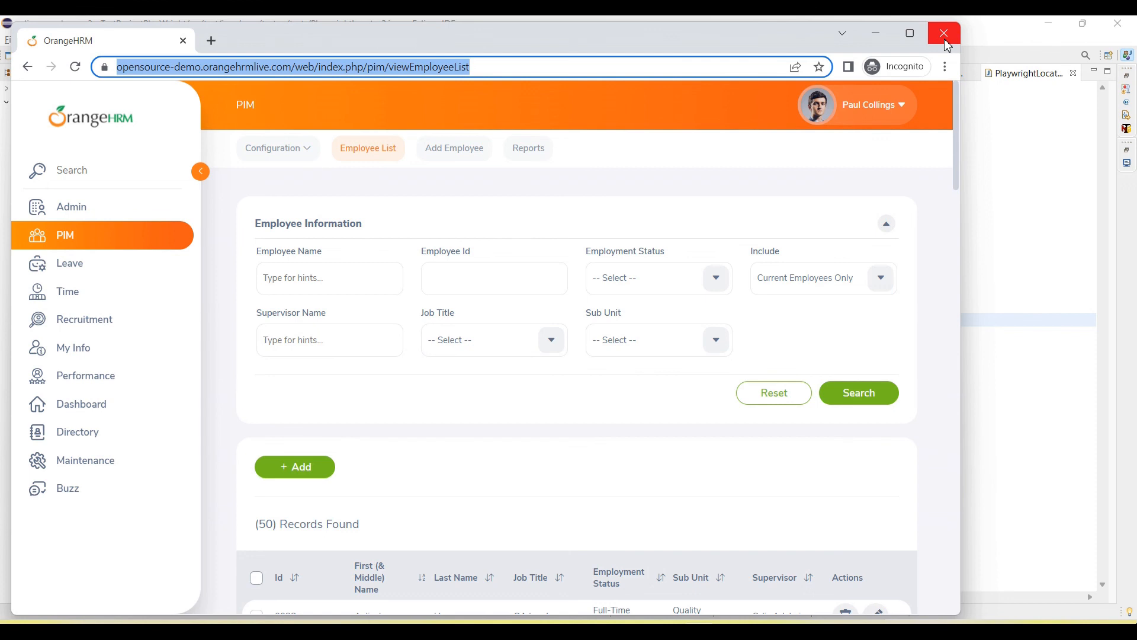